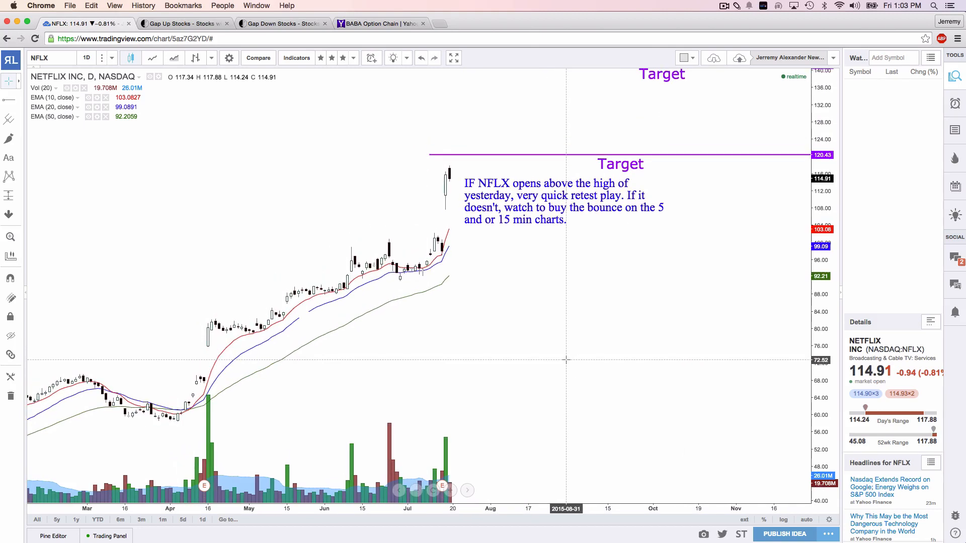
pyautogui.moveTo(306, 316)
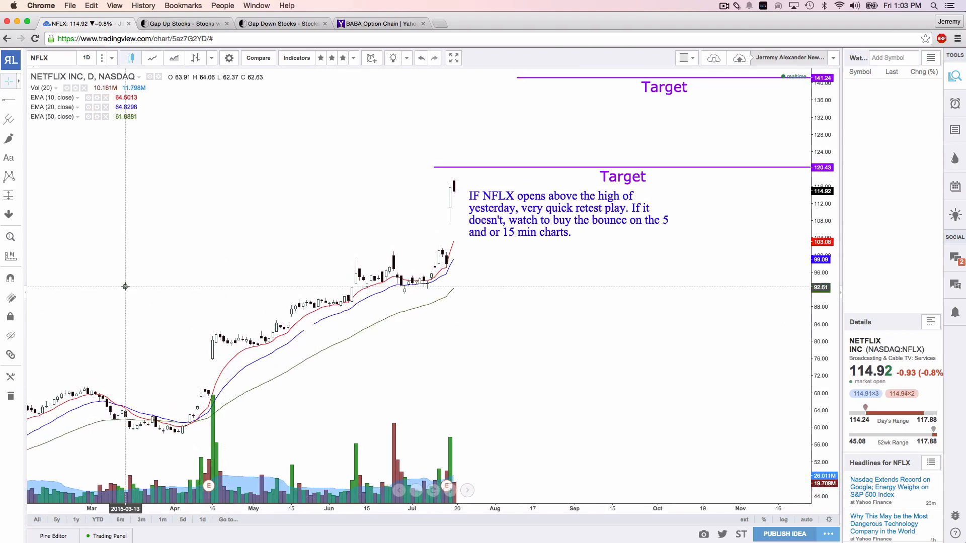
# - Sketch and clear brush strokes on NFLX, then draw a blue curved arrow to the April gap
pyautogui.moveTo(334, 147); pyautogui.dragTo(419, 216)
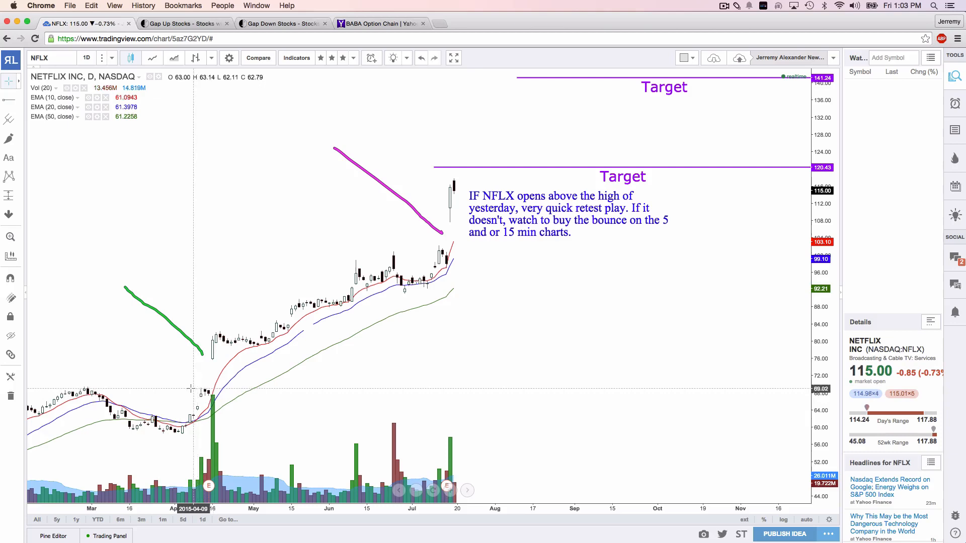
pyautogui.moveTo(201, 402)
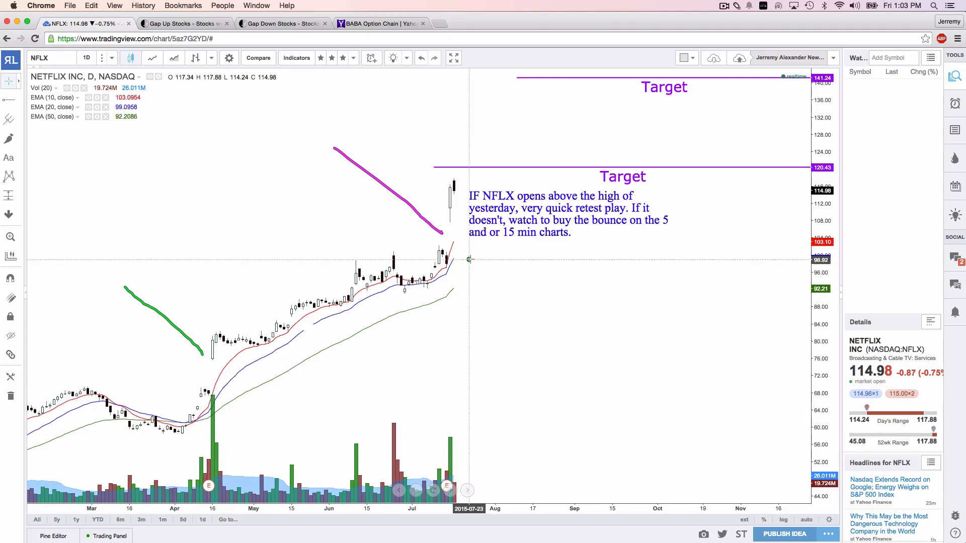
pyautogui.moveTo(449, 269)
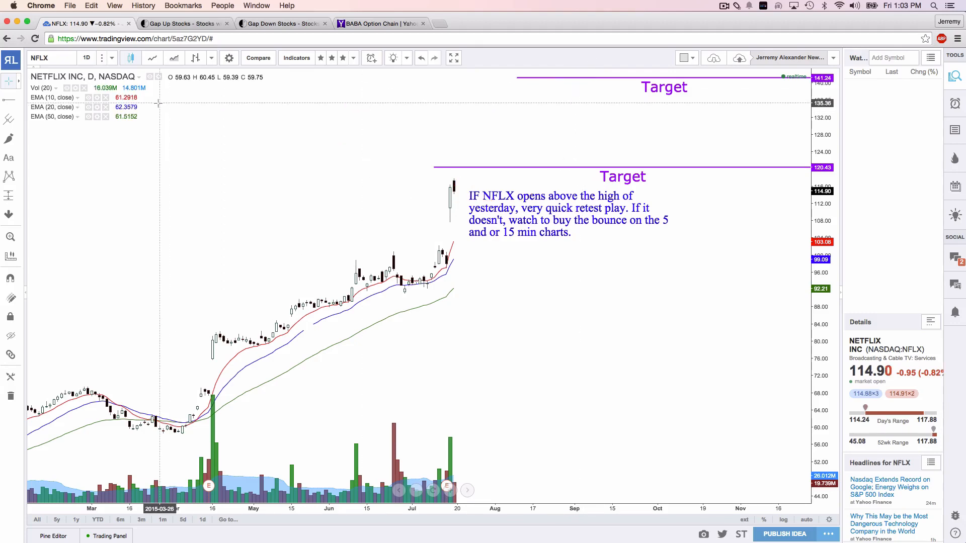
pyautogui.moveTo(157, 101); pyautogui.dragTo(196, 333)
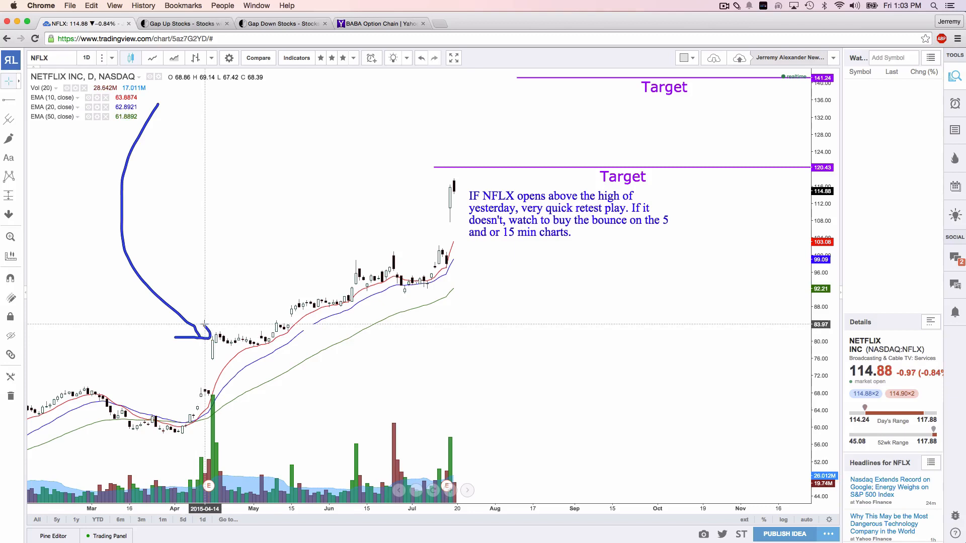
pyautogui.click(10, 81)
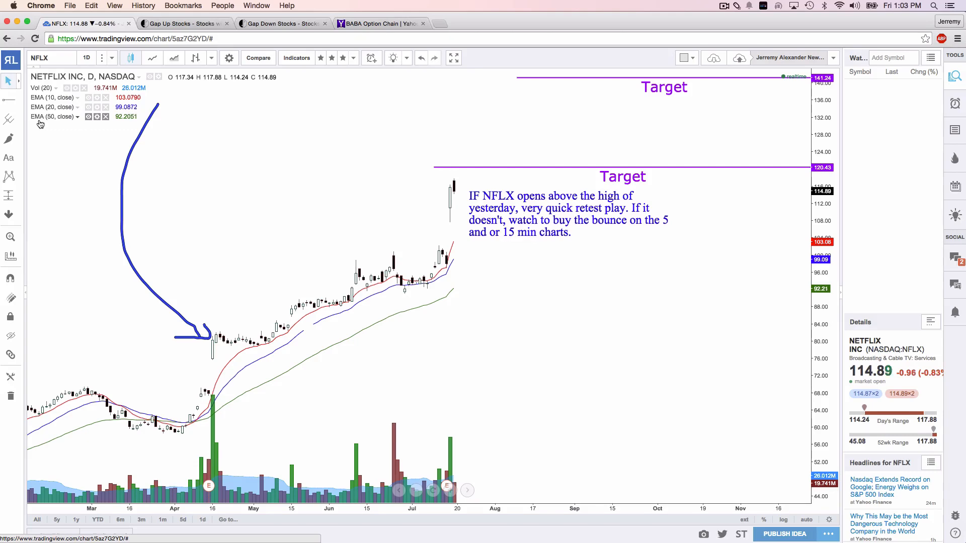
# - Load AMZN and shorten the July bull put spread note, dropping the condor/460 stop remark
pyautogui.write('AM')
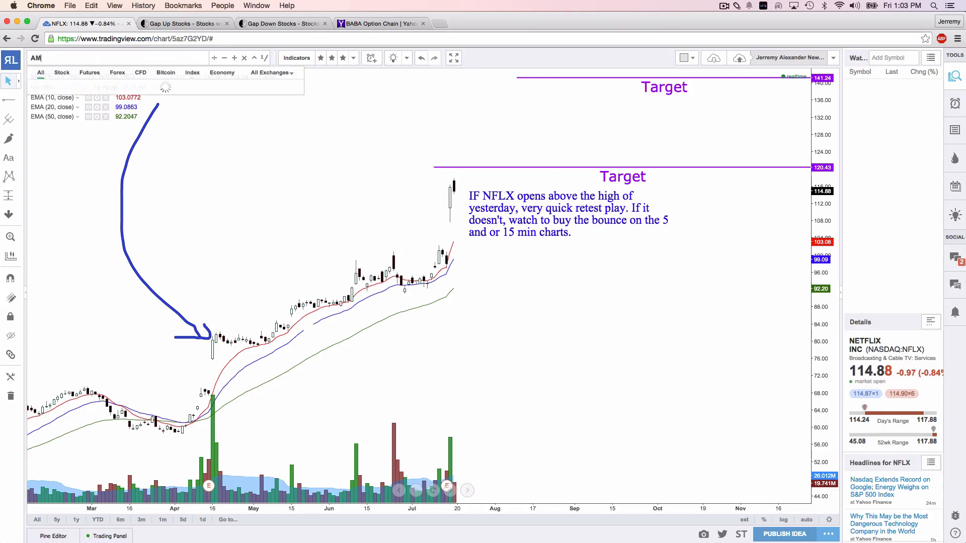
pyautogui.write('AMZN')
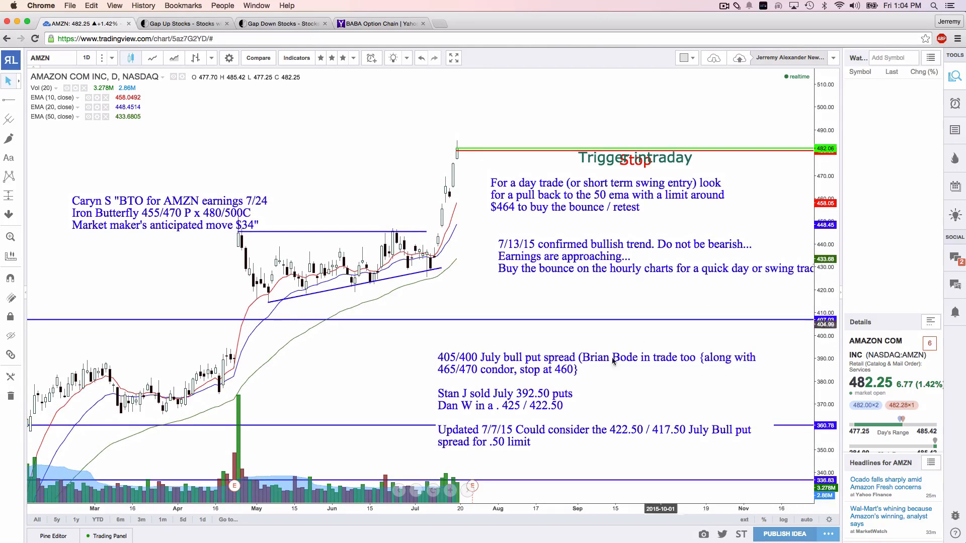
pyautogui.click(598, 358)
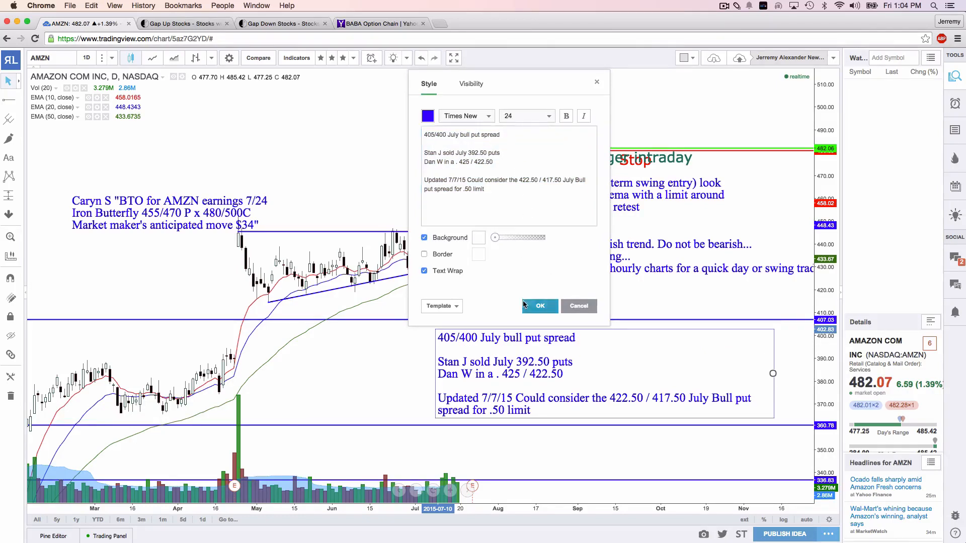
pyautogui.click(539, 306)
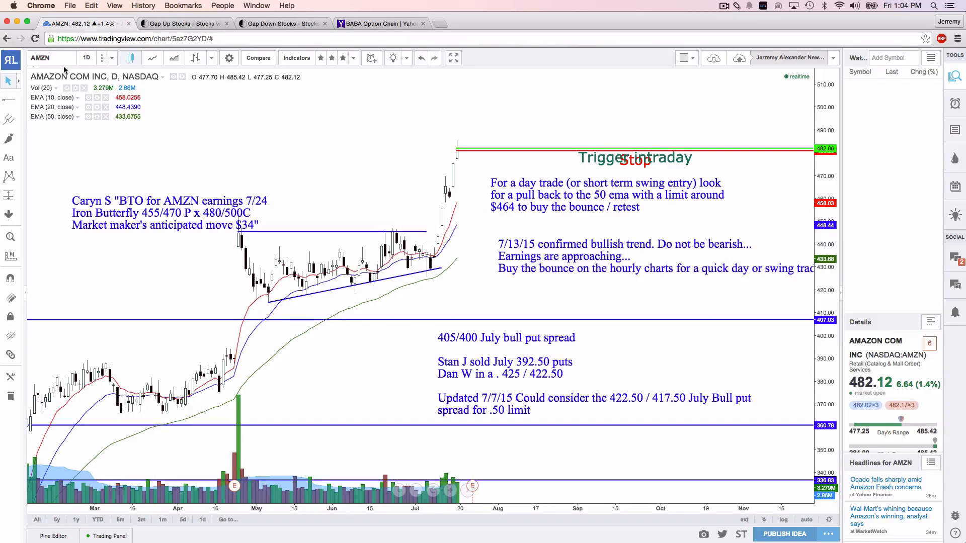
# - Load GOOGL and sketch projection strokes around the earnings gap-up, then clear them
pyautogui.write('GOOGL')
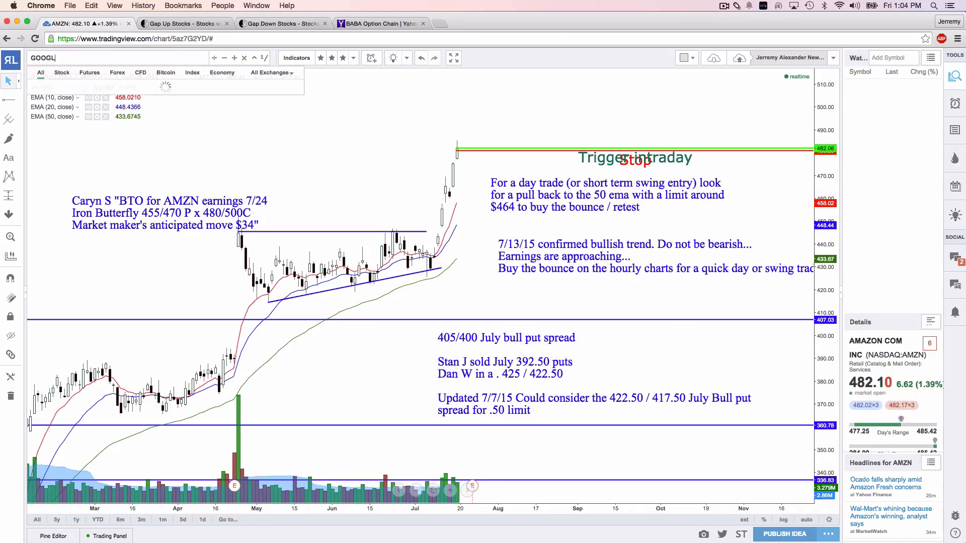
pyautogui.write('GOOGL')
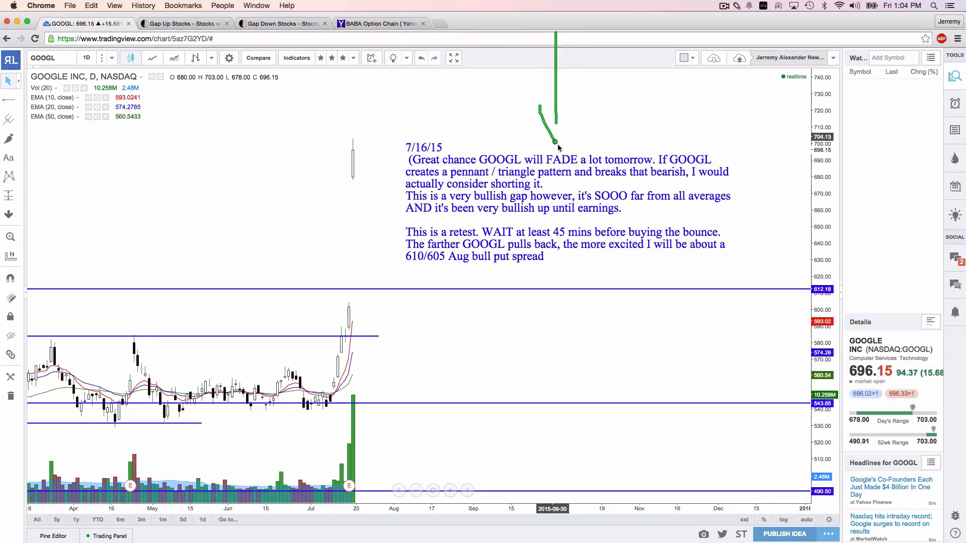
pyautogui.moveTo(554, 129); pyautogui.dragTo(583, 93)
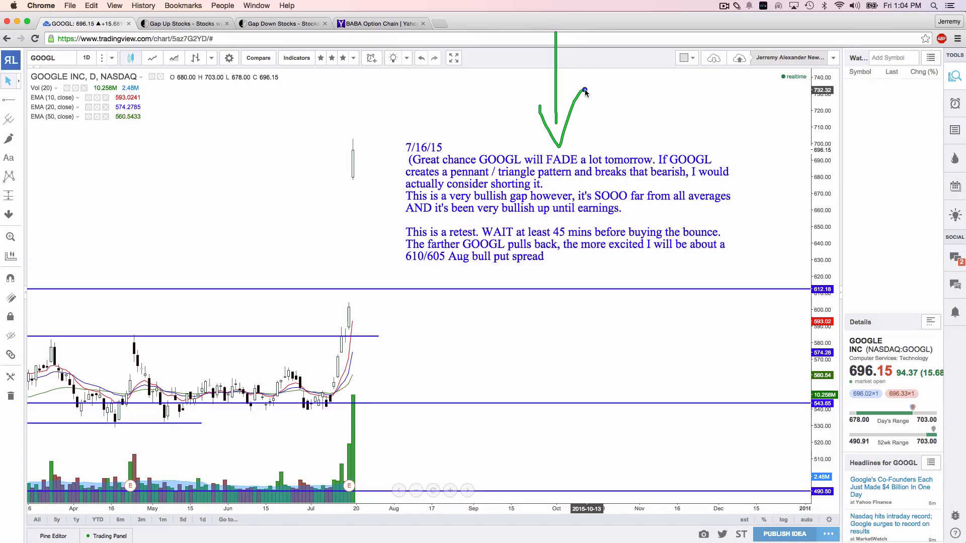
pyautogui.moveTo(348, 398)
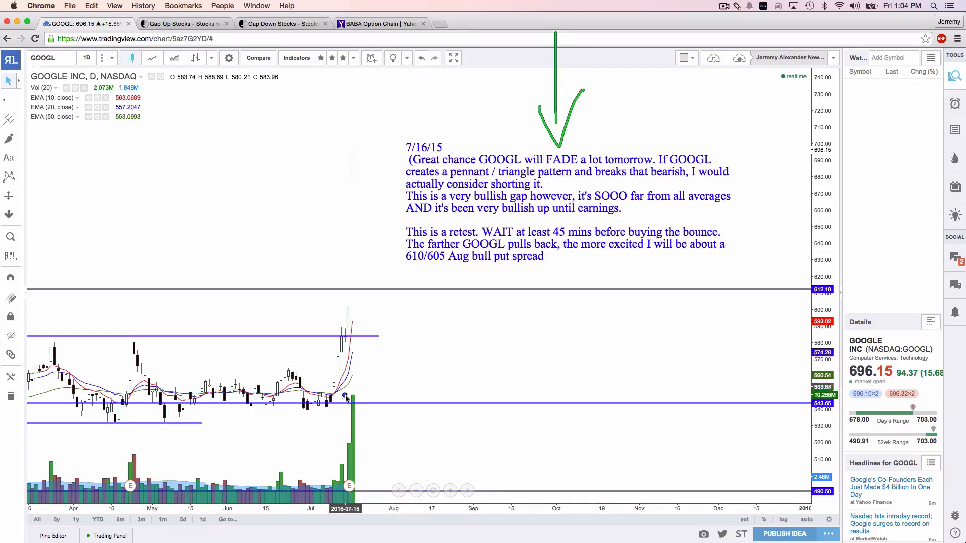
pyautogui.moveTo(345, 394); pyautogui.dragTo(342, 301)
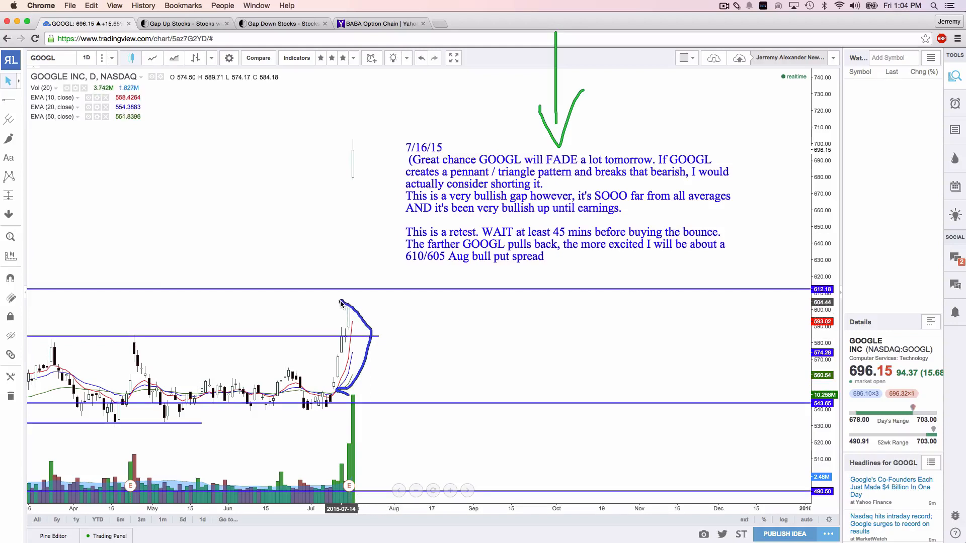
pyautogui.moveTo(336, 302); pyautogui.dragTo(342, 389)
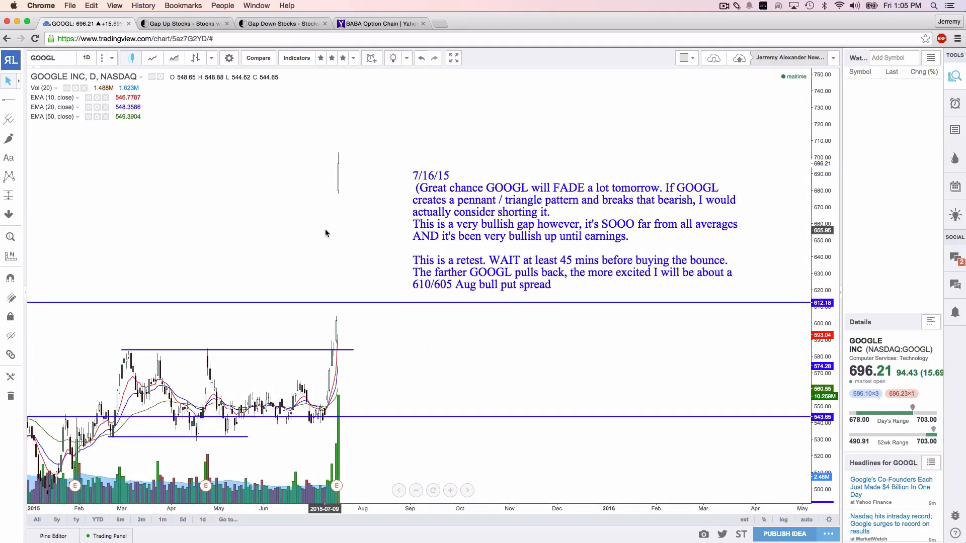
pyautogui.moveTo(338, 171)
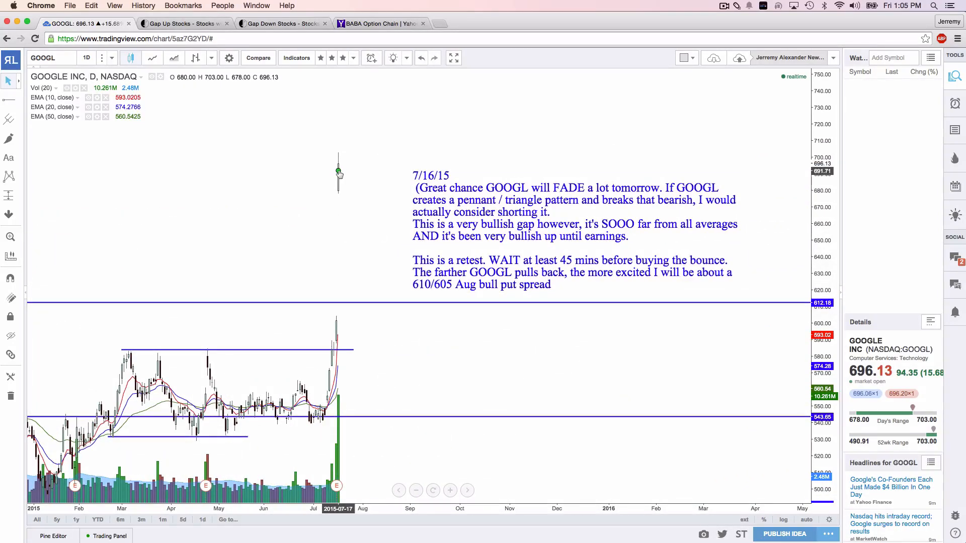
# - Draw a green projection curve rising from the latest GOOGL candle toward much higher prices
pyautogui.moveTo(338, 171); pyautogui.dragTo(374, 161)
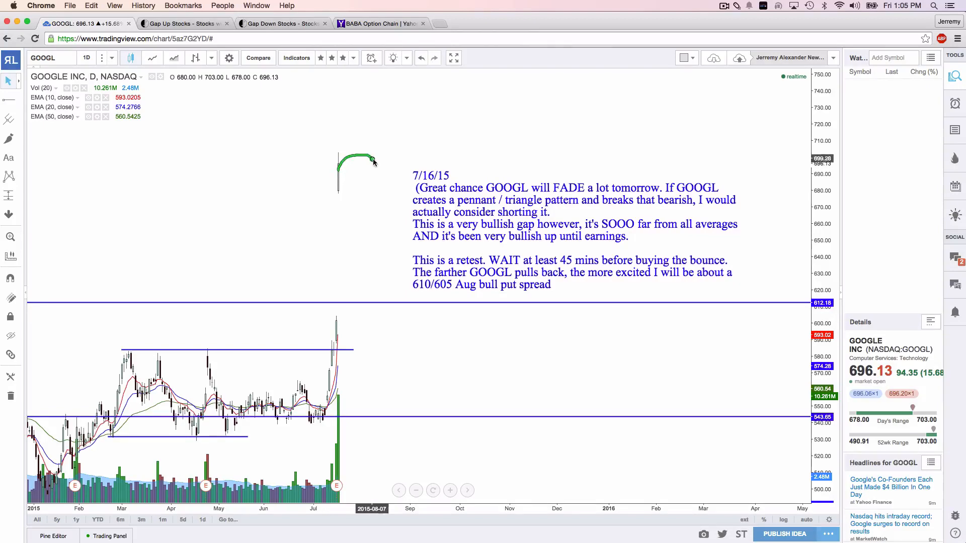
pyautogui.moveTo(373, 161); pyautogui.dragTo(448, 111)
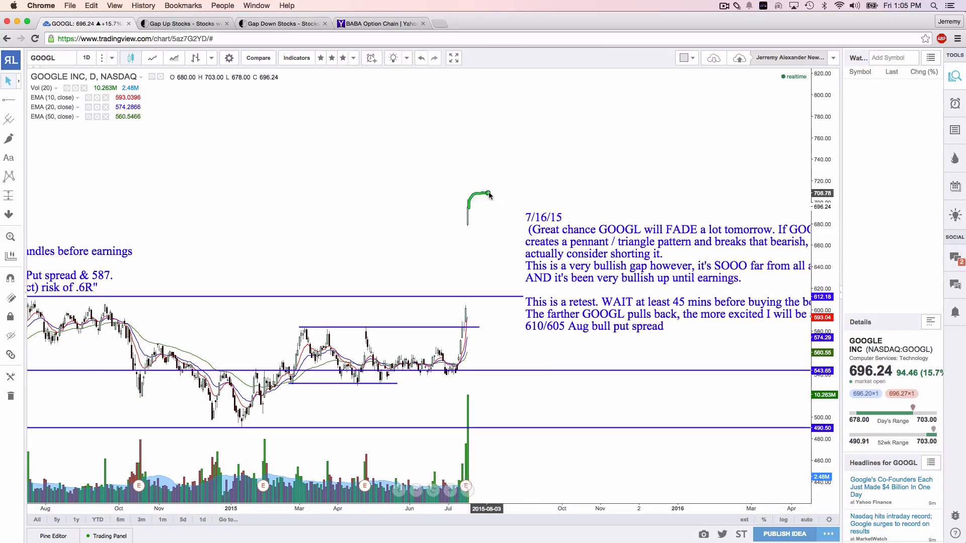
pyautogui.moveTo(487, 194); pyautogui.dragTo(552, 154)
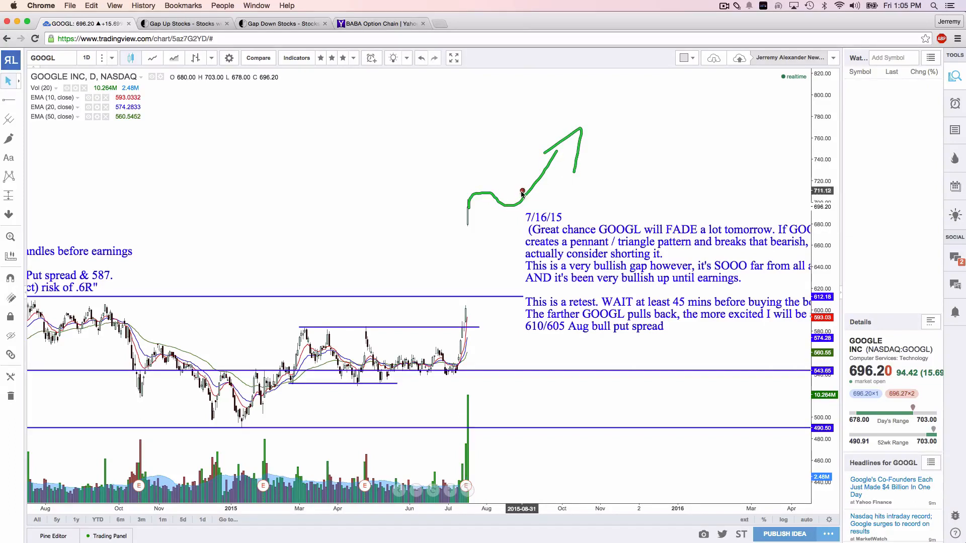
pyautogui.moveTo(510, 199); pyautogui.dragTo(558, 210)
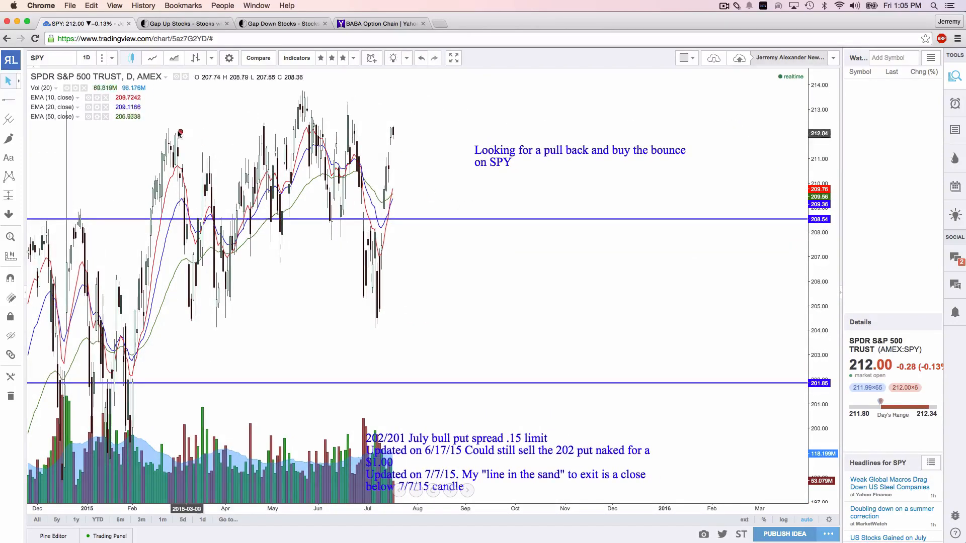
# - Shift the SPY chart to reveal the upper note about the 214/215 July spread
pyautogui.moveTo(179, 128); pyautogui.dragTo(473, 124)
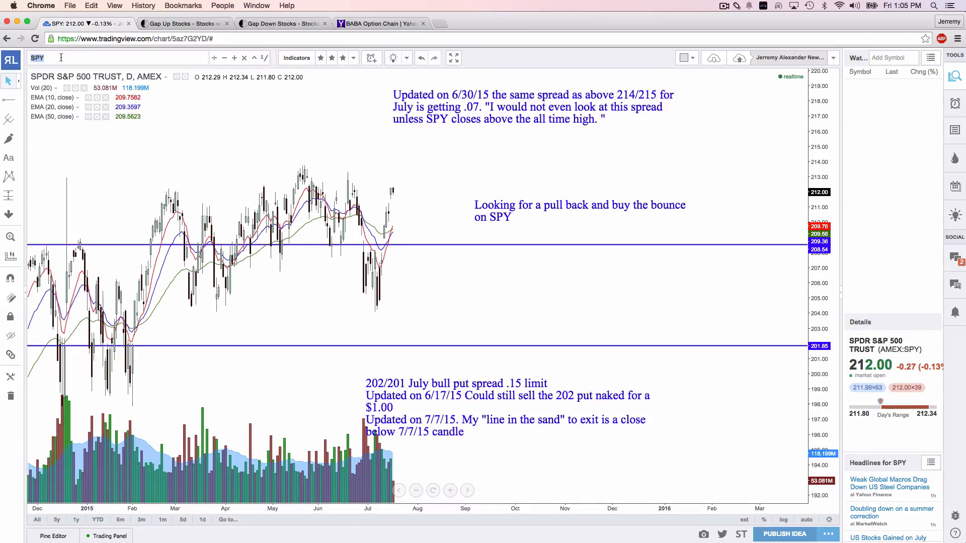
# - Load LNKD and mark a green level just above its latest candle
pyautogui.write('LNKD')
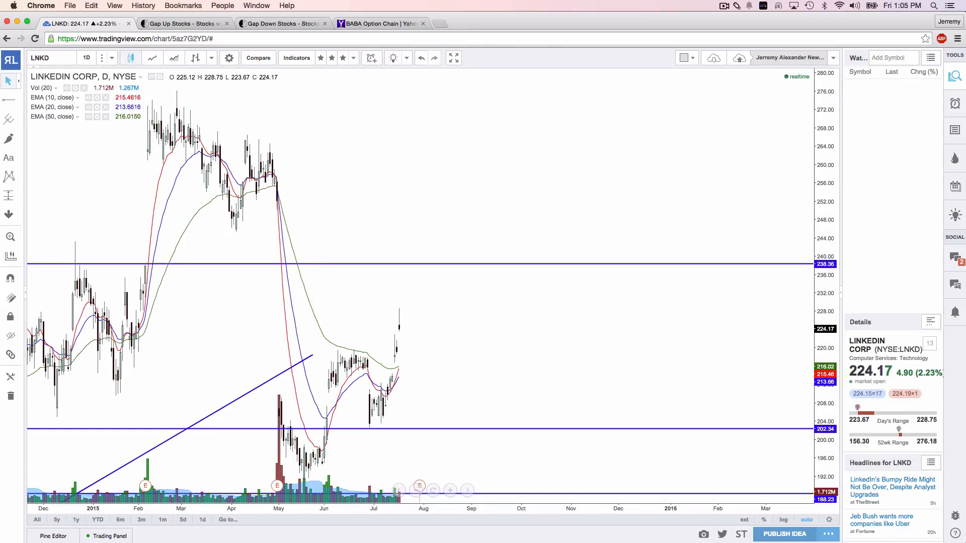
pyautogui.moveTo(578, 382)
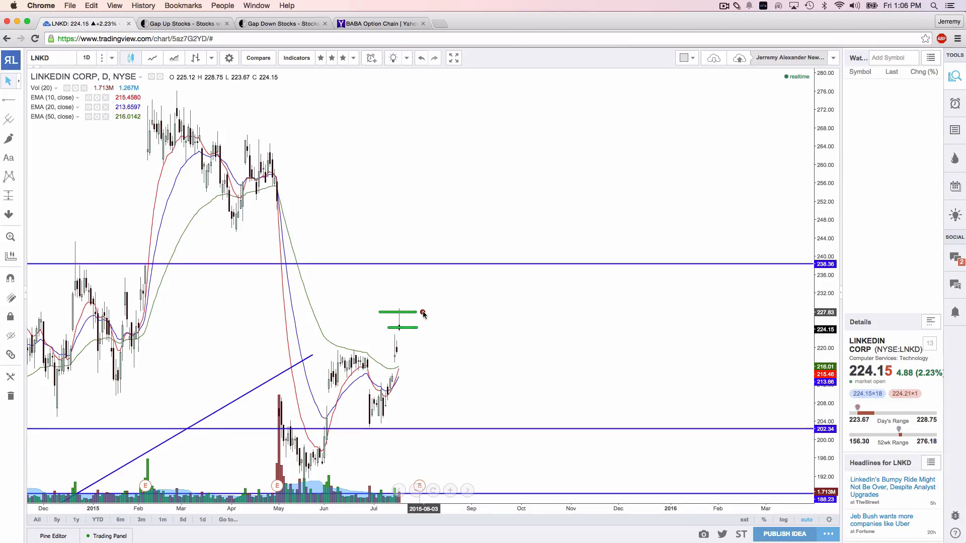
pyautogui.moveTo(409, 346); pyautogui.dragTo(490, 319)
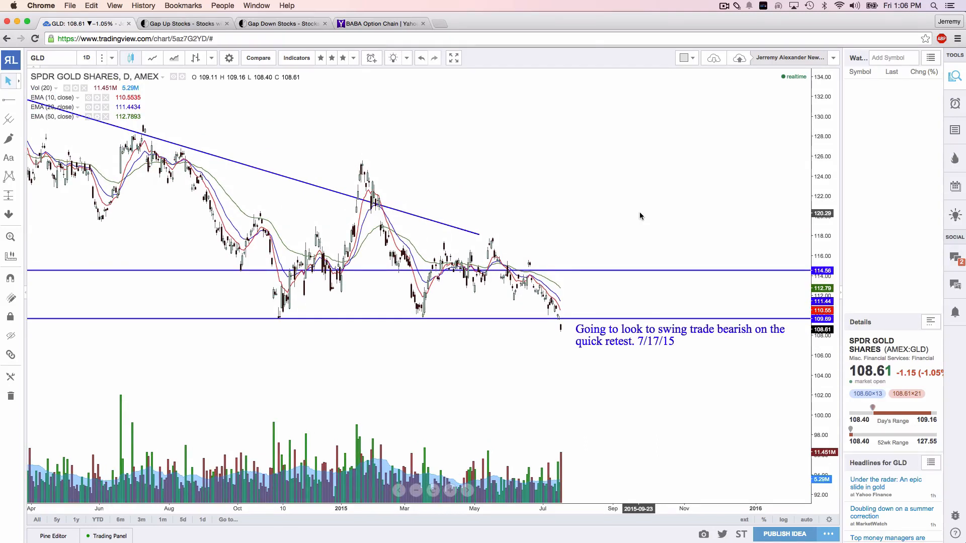
pyautogui.moveTo(287, 319)
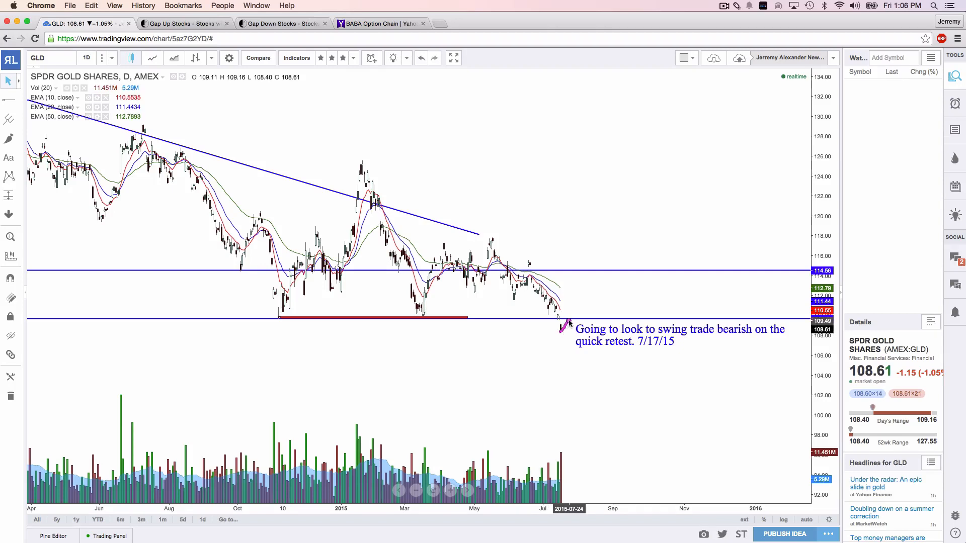
# - Sketch the expected move after GLD's latest candle near its bearish-retest note
pyautogui.moveTo(560, 320); pyautogui.dragTo(604, 370)
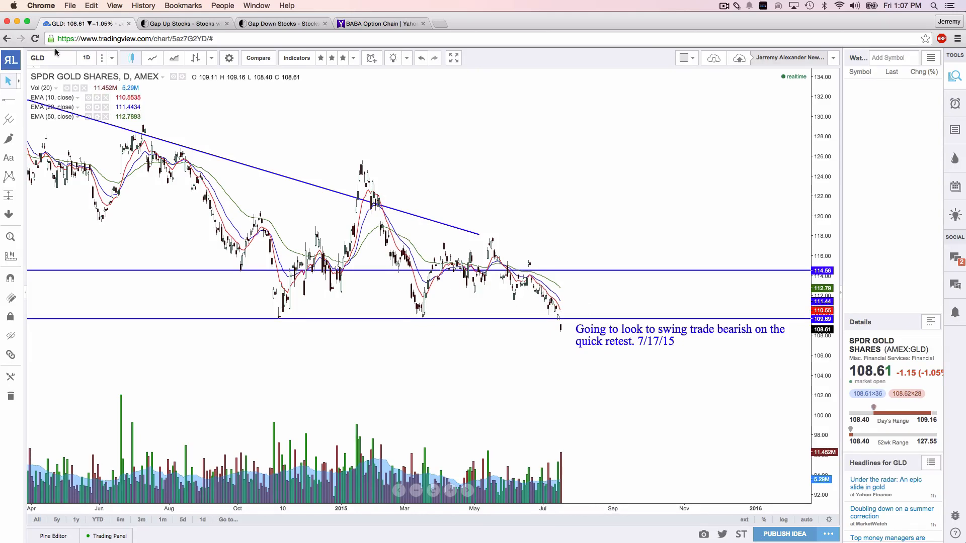
# - Load SLW, draw a green level below the Put Sale note, then start a new symbol lookup
pyautogui.write('SLW')
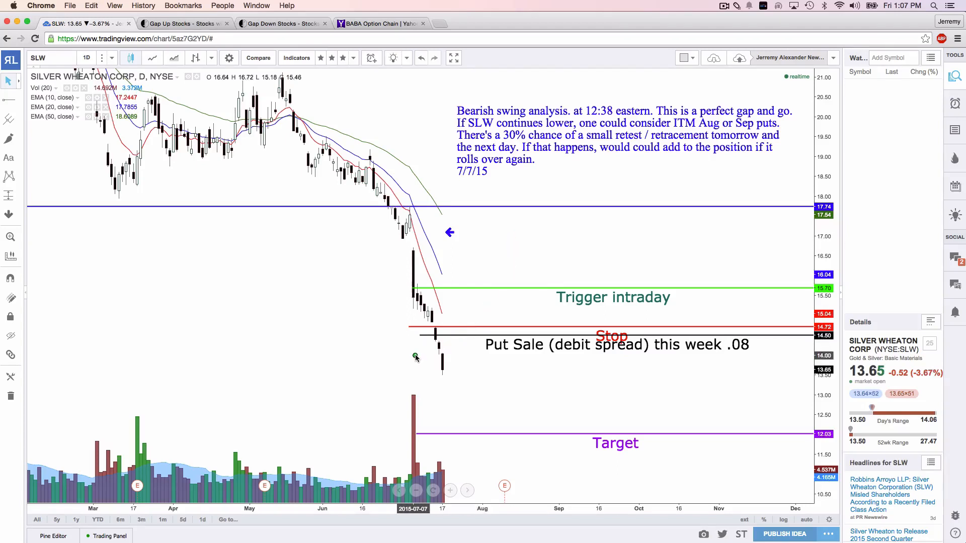
pyautogui.moveTo(413, 358); pyautogui.dragTo(512, 359)
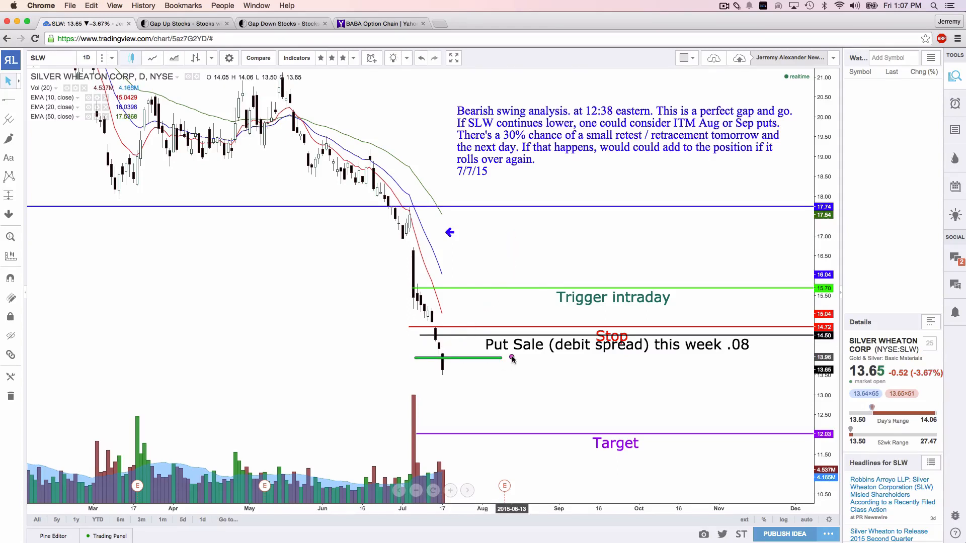
pyautogui.moveTo(682, 421); pyautogui.dragTo(755, 372)
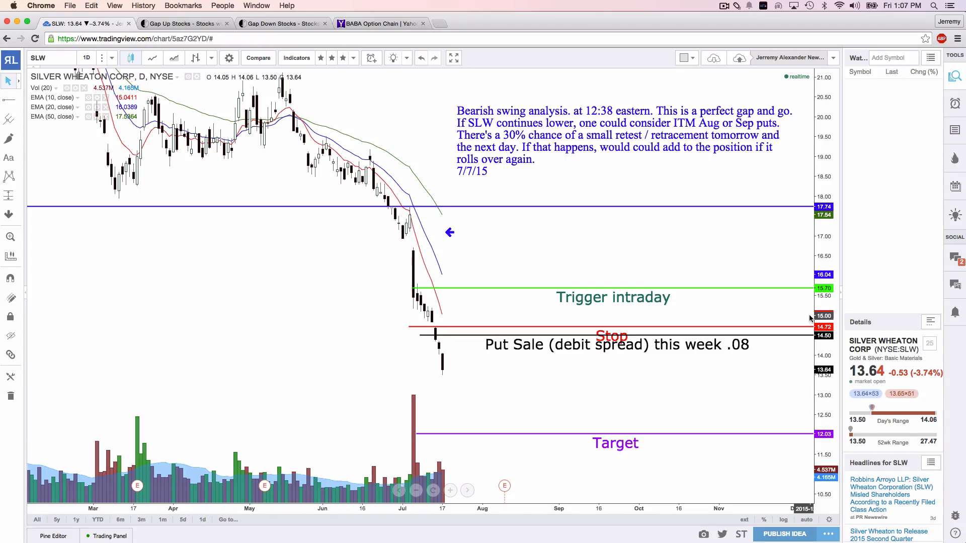
pyautogui.moveTo(536, 197); pyautogui.dragTo(599, 155)
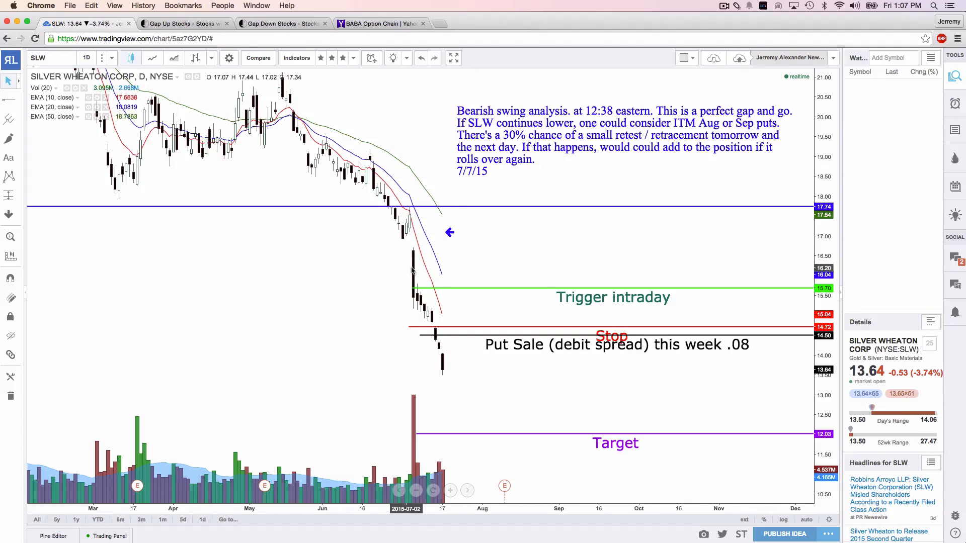
pyautogui.moveTo(240, 171)
pyautogui.write('V')
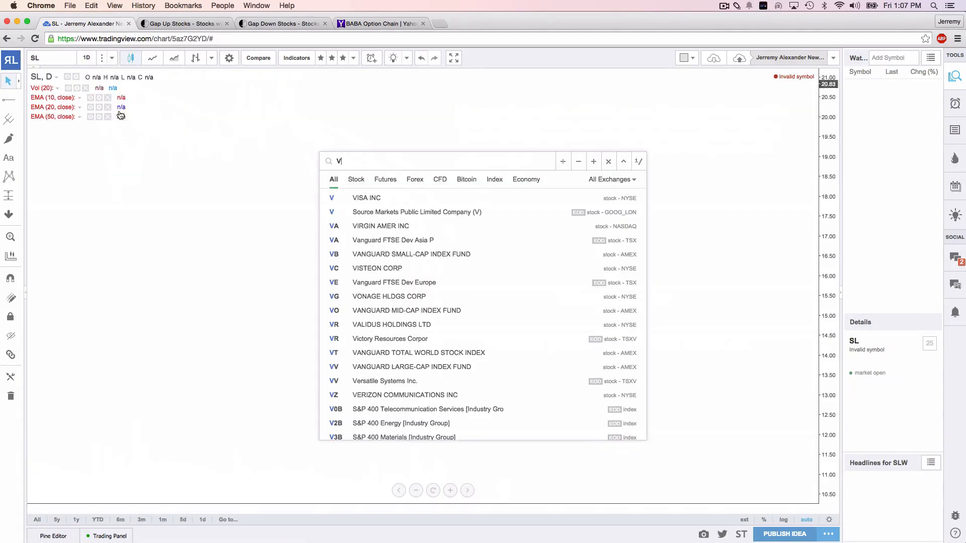
# - Dismiss the ticker suggestions and load the SLV daily chart
pyautogui.press('Escape')
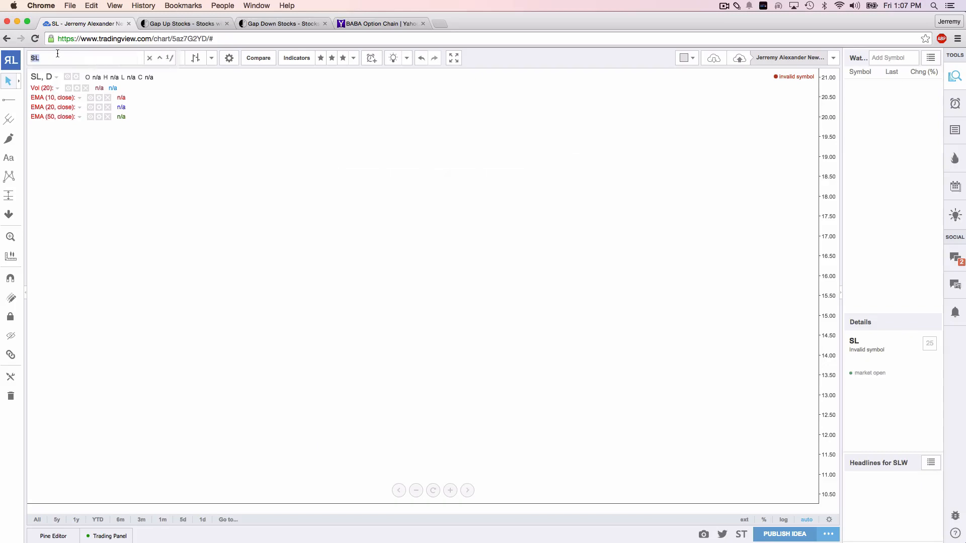
pyautogui.write('SLV')
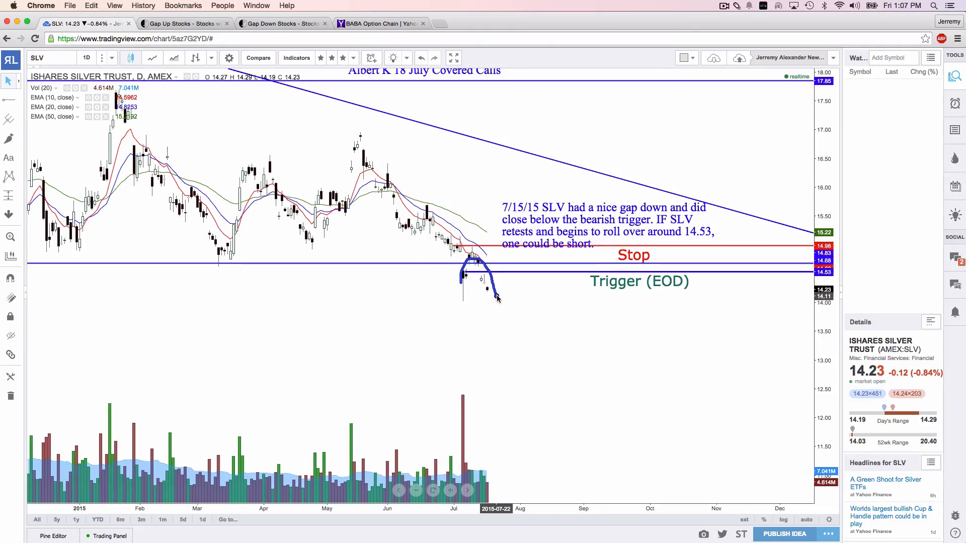
pyautogui.moveTo(533, 377)
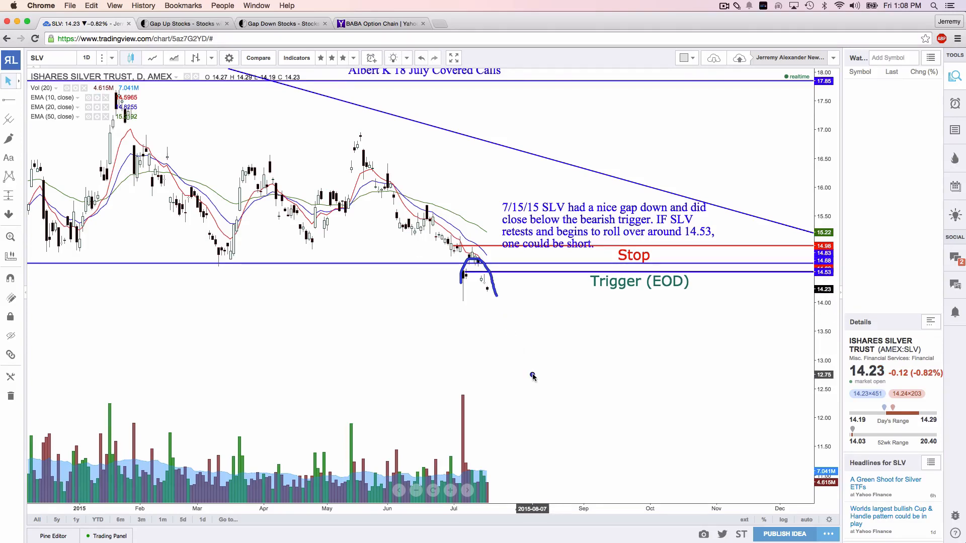